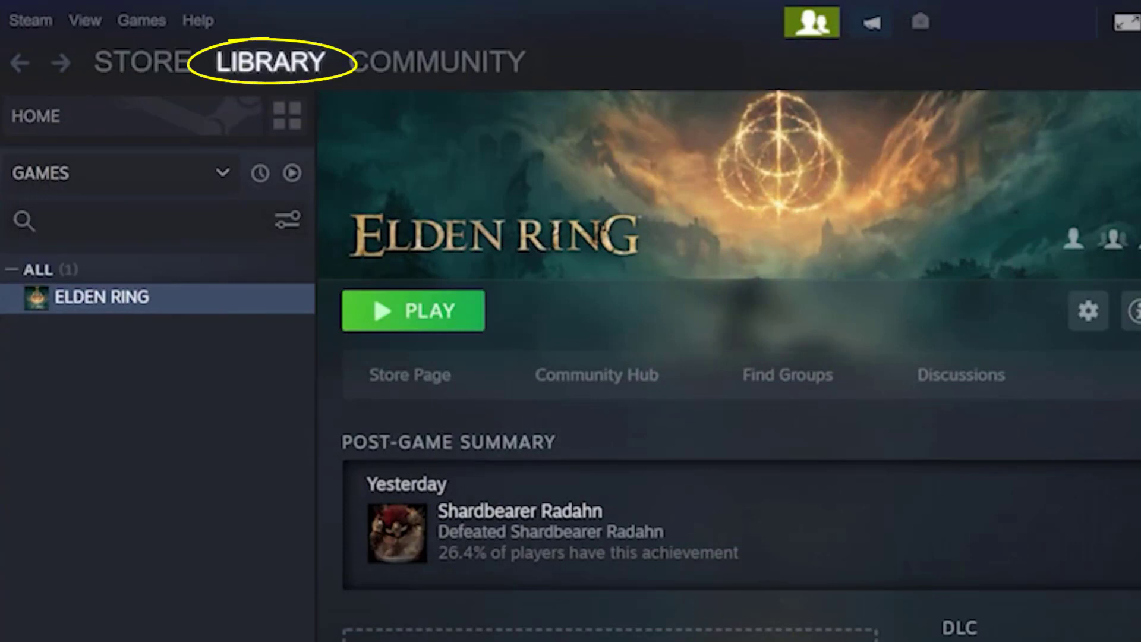
Show the Steam library and bring up ELDEN RING's context menu.
click(268, 61)
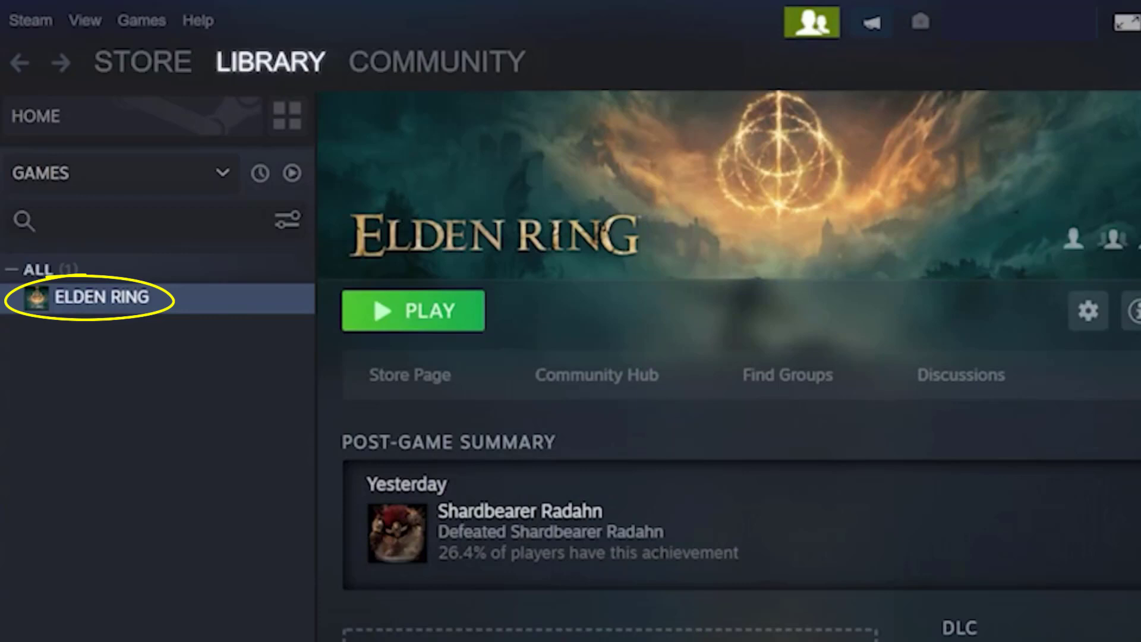
right_click(101, 298)
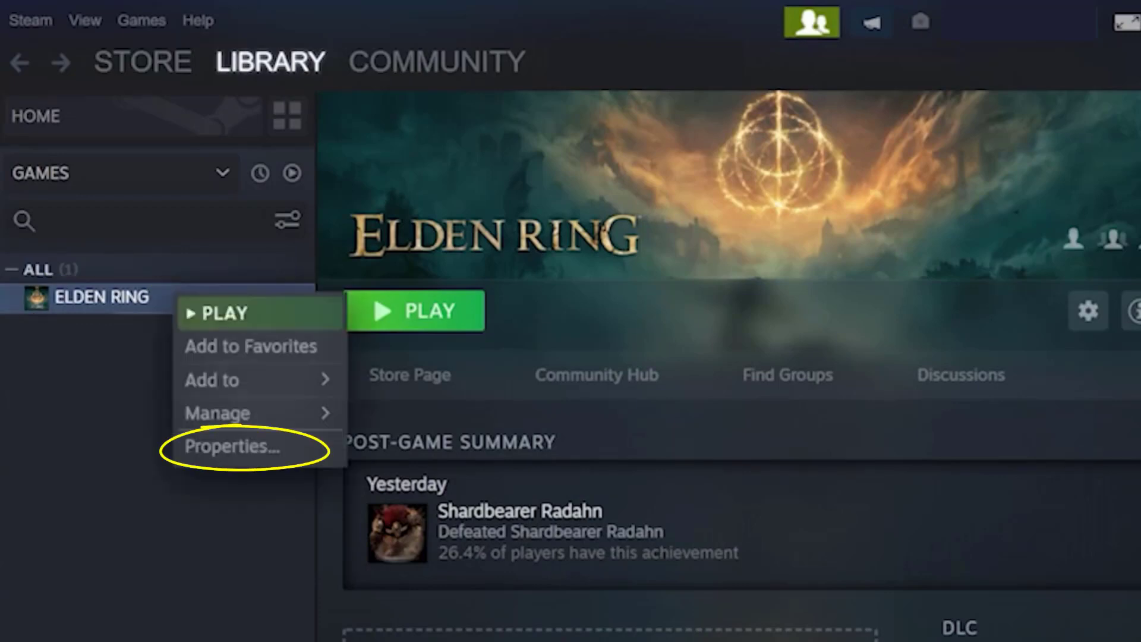
Add '-fullscreen' to ELDEN RING's launch options in Properties.
click(230, 446)
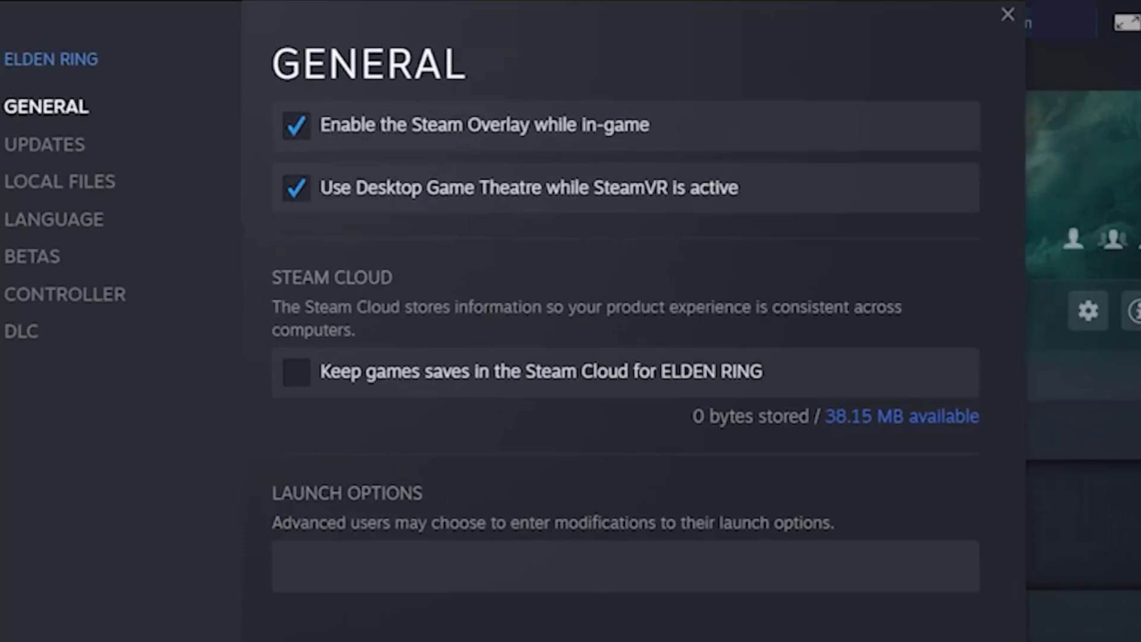
text(-fullscreen)
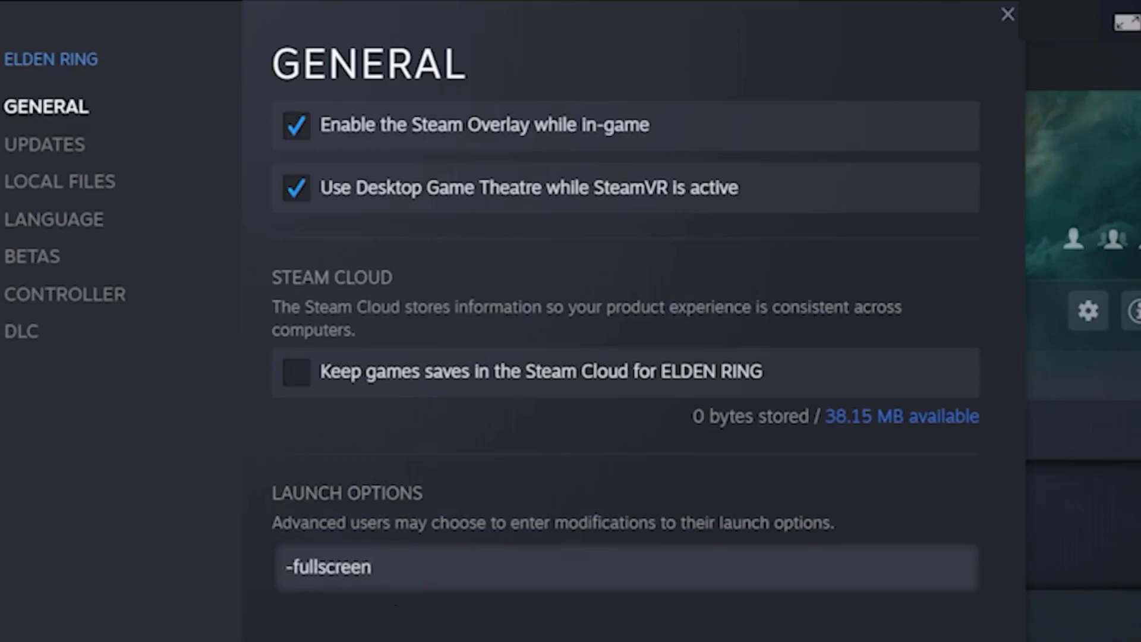
Browse ELDEN RING's local files to open its install folder in File Explorer.
click(58, 182)
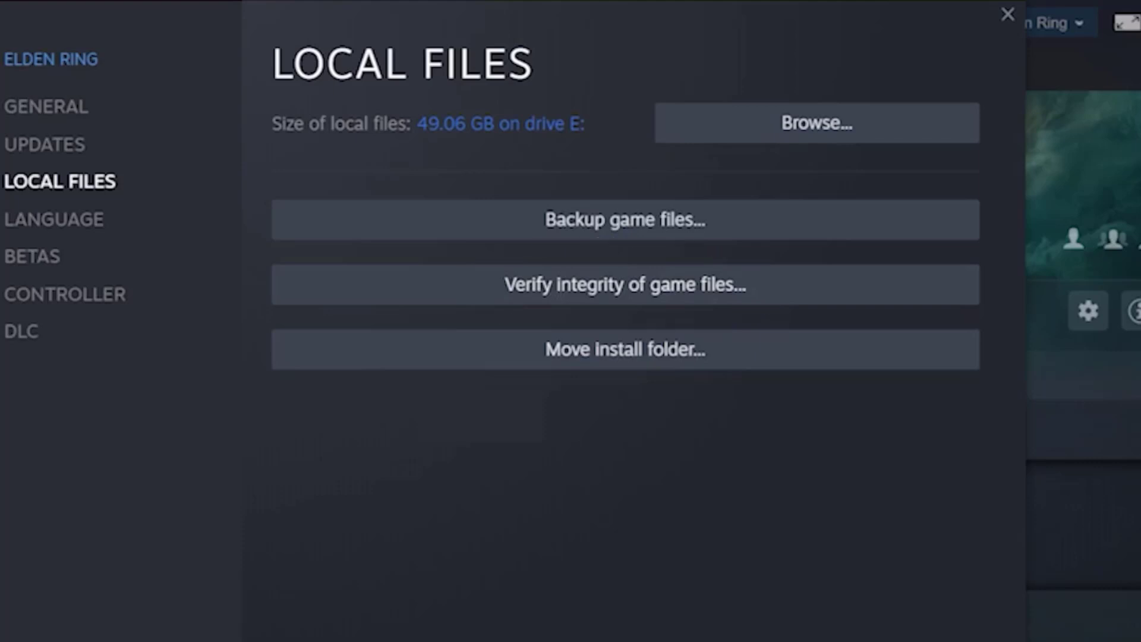
click(818, 122)
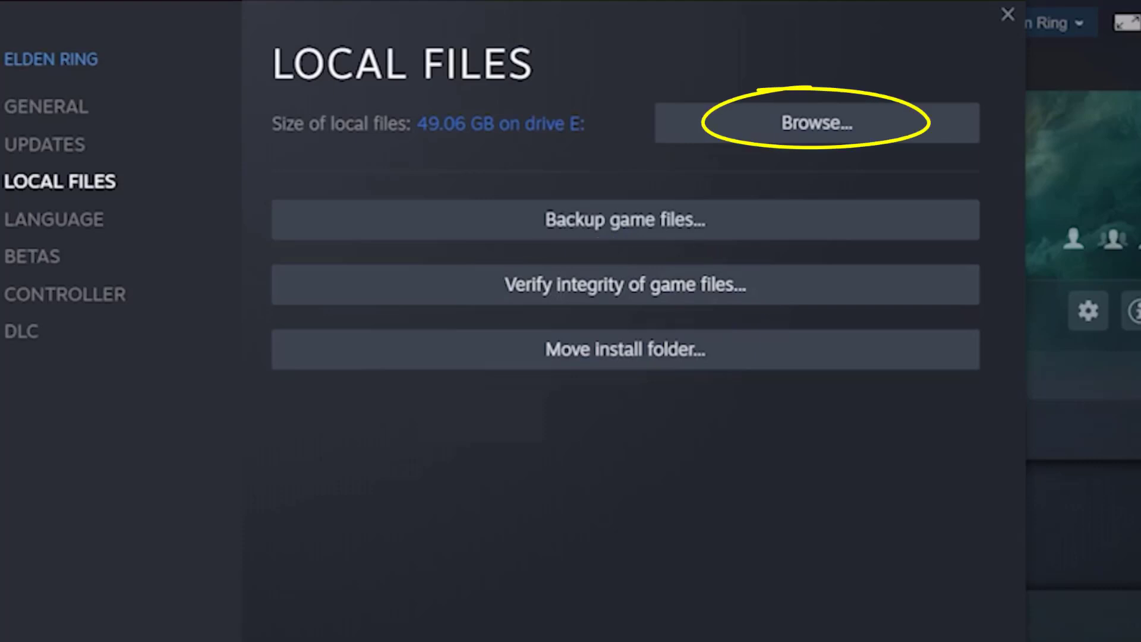
click(816, 123)
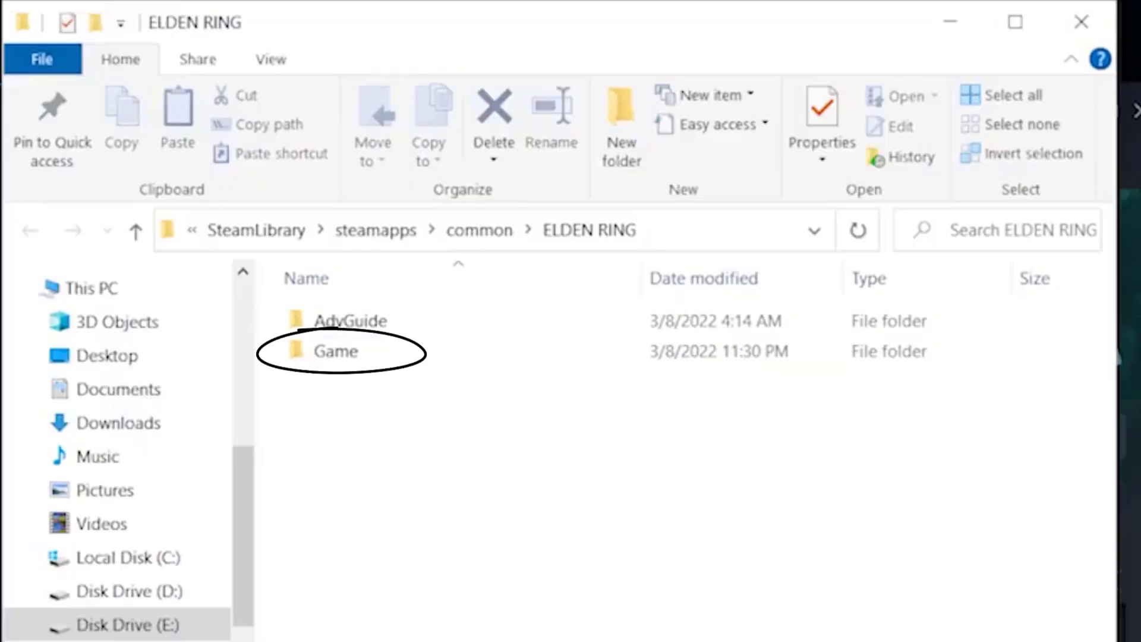
Open the Game folder and bring up eldenring.exe's Properties window.
double_click(335, 351)
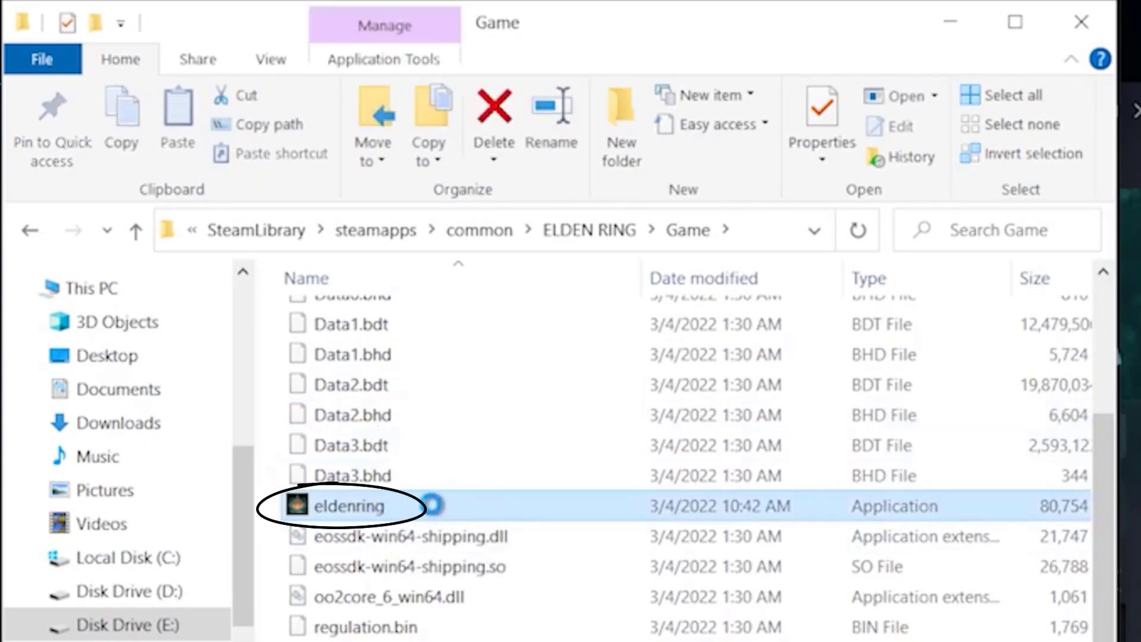
right_click(340, 506)
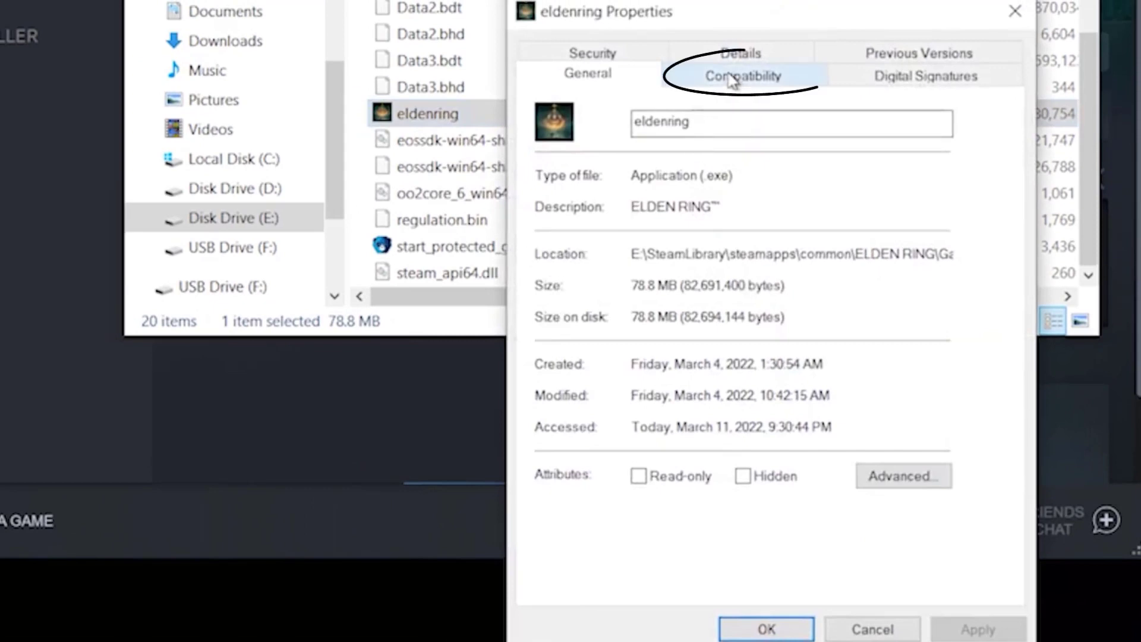
Disable fullscreen optimizations on eldenring.exe's Compatibility tab, apply, and close.
click(743, 75)
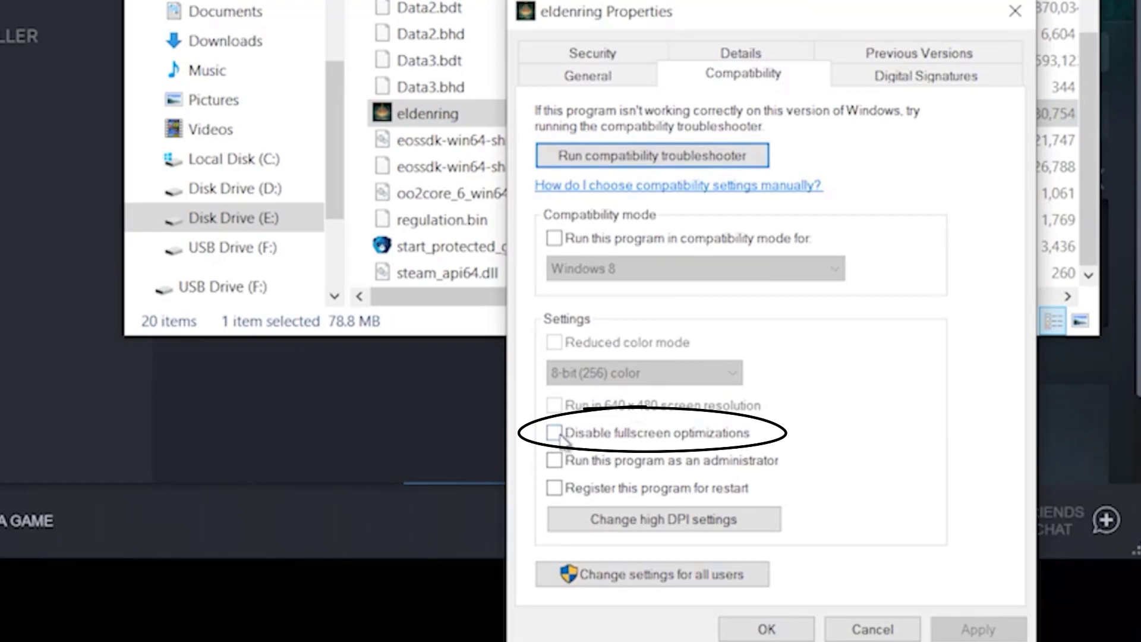
click(553, 434)
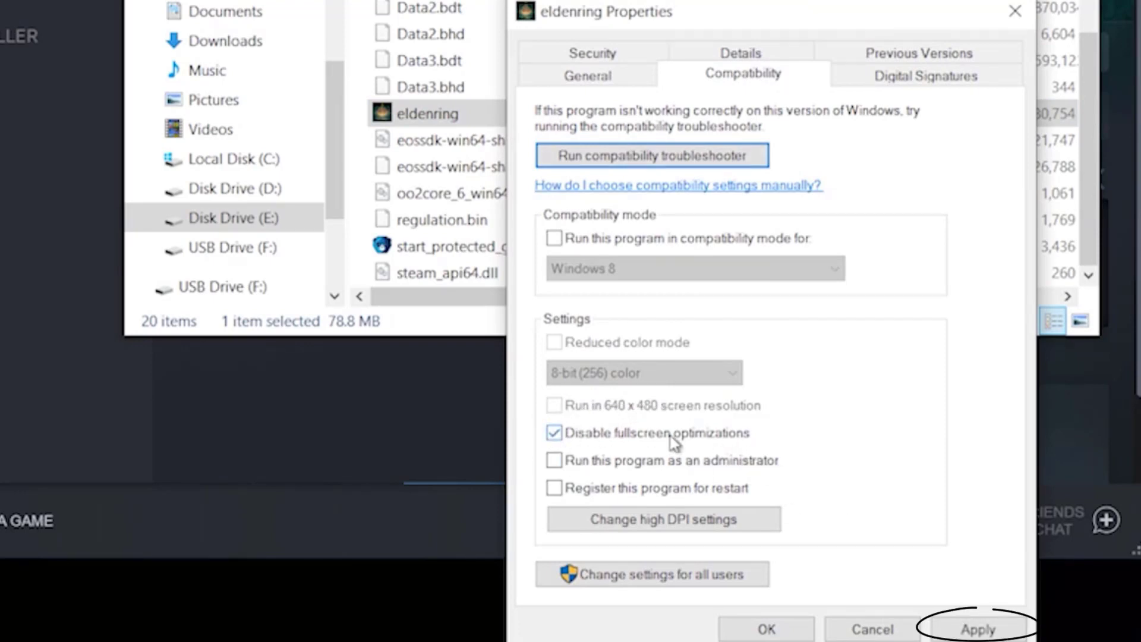
click(979, 628)
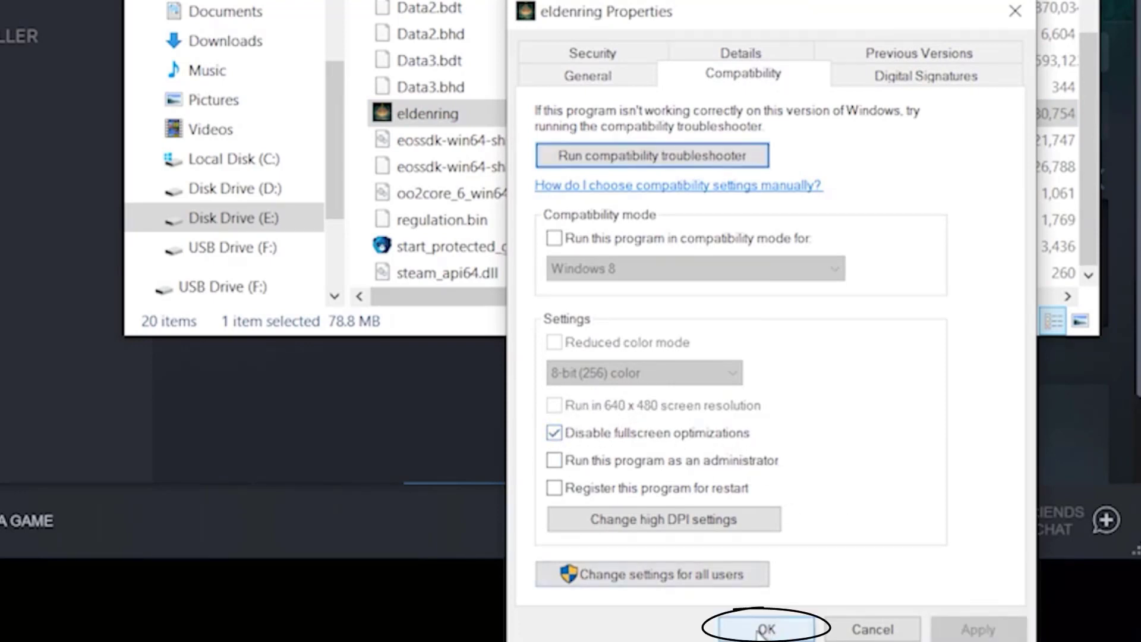
click(765, 629)
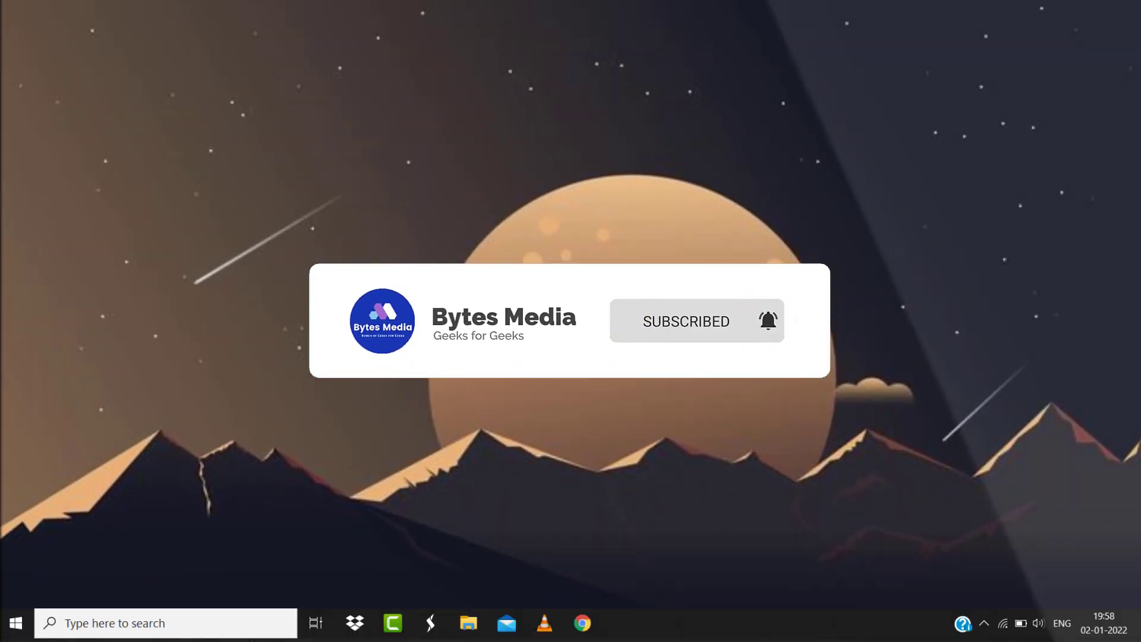